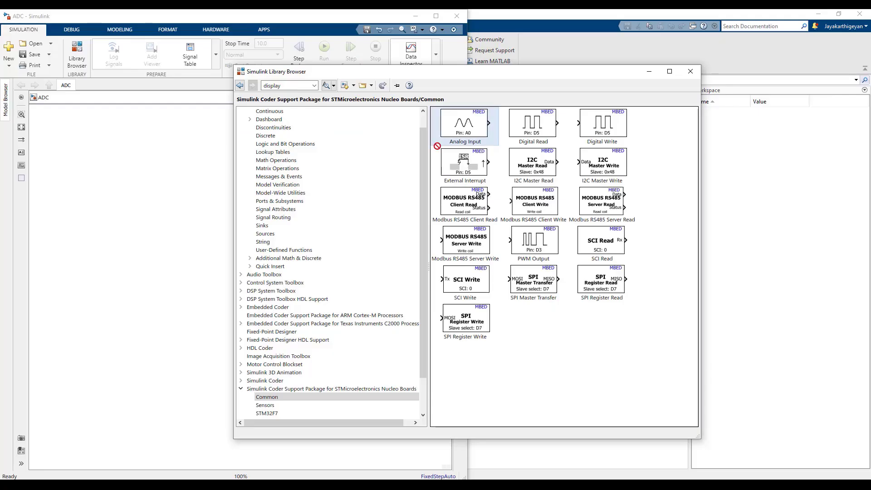
Step: Drag the Analog Input block (pin A0) into the ADC model and wire it to a Display block
{"action": "left_click_drag", "start_coordinate": [465, 122], "coordinate": [129, 220]}
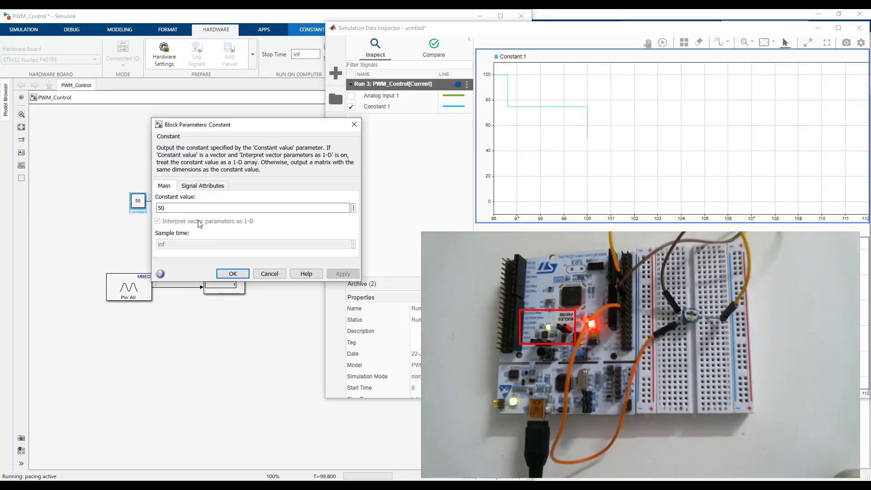
{"action": "left_click", "coordinate": [342, 274]}
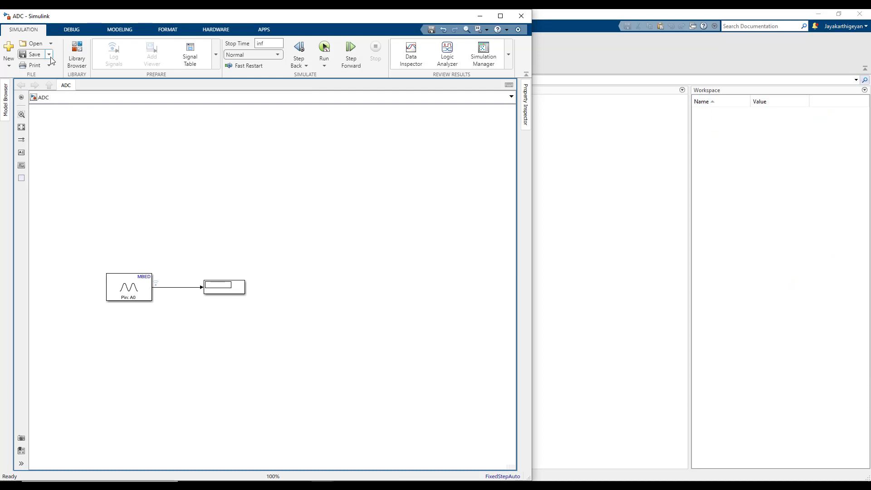
Step: Save the model under the new name PWM_Control
{"action": "left_click", "coordinate": [28, 53]}
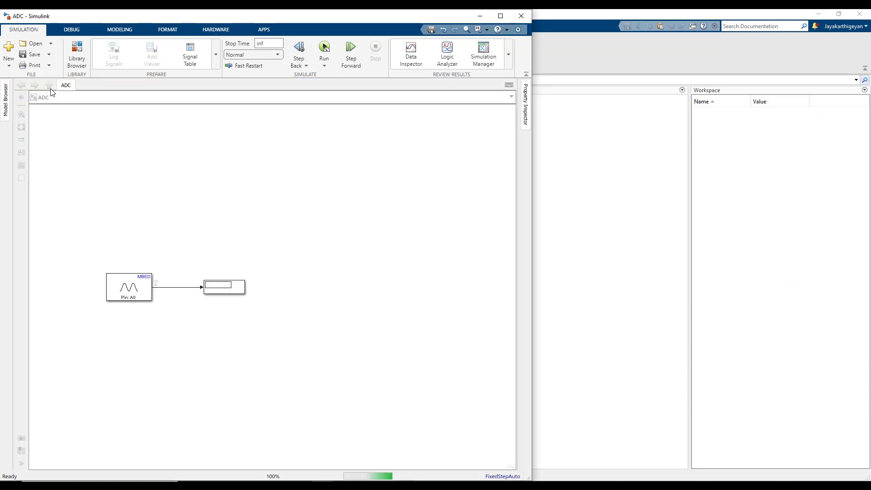
{"action": "left_click", "coordinate": [25, 52]}
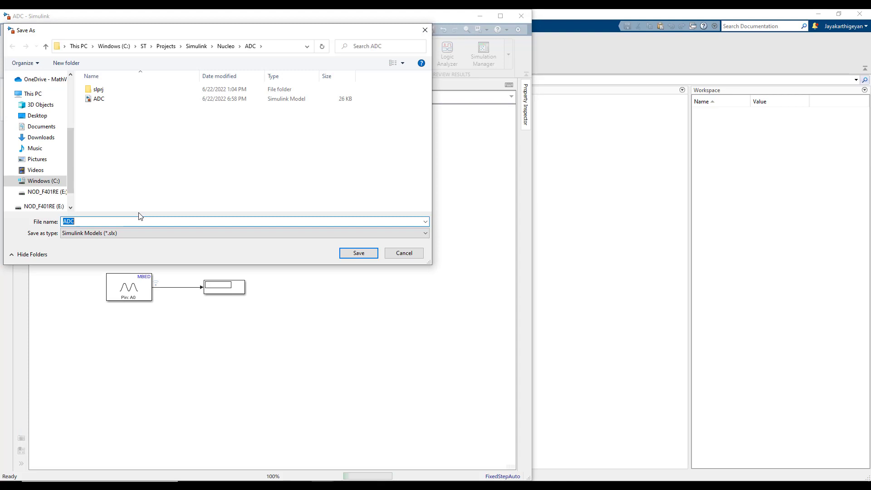
{"action": "type", "text": "PWM_C"}
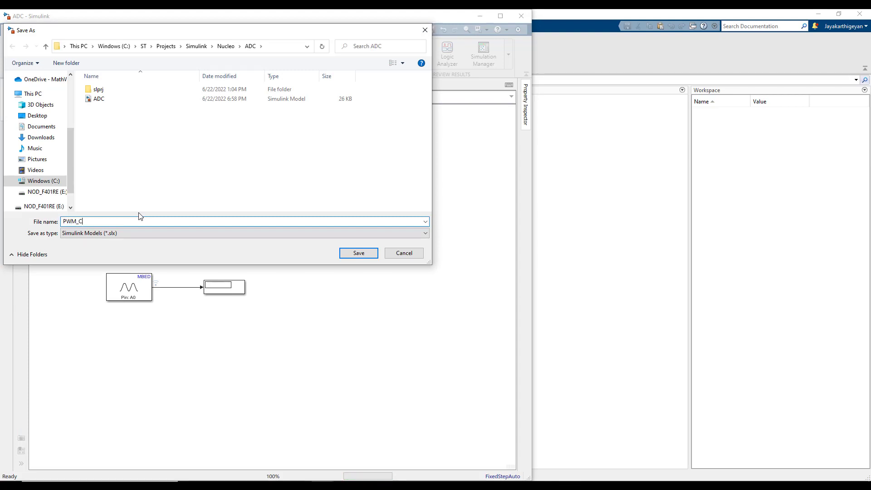
{"action": "left_click", "coordinate": [358, 253]}
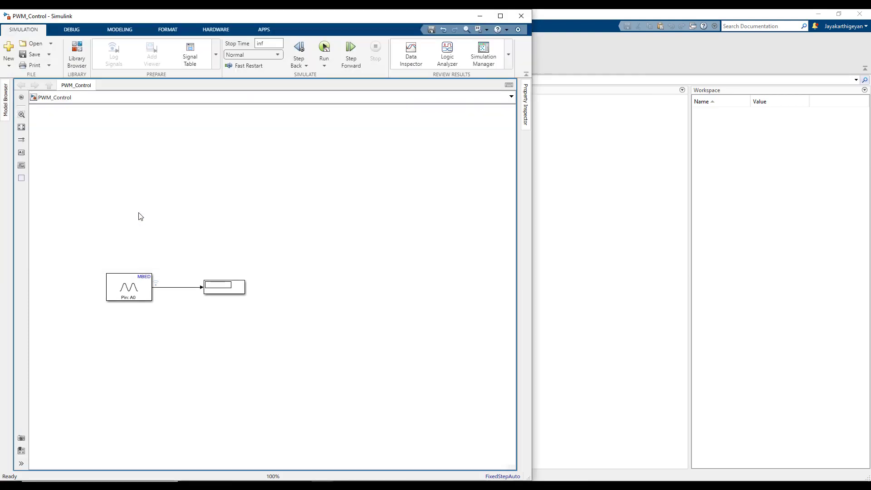
Step: Add a PWM Output block on pin D3 and open its documentation
{"action": "left_click", "coordinate": [77, 51]}
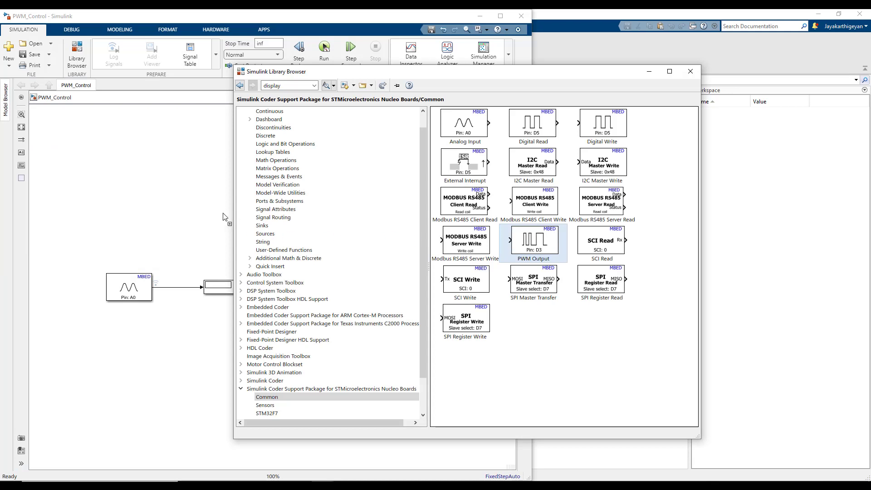
{"action": "left_click_drag", "start_coordinate": [533, 241], "coordinate": [201, 201]}
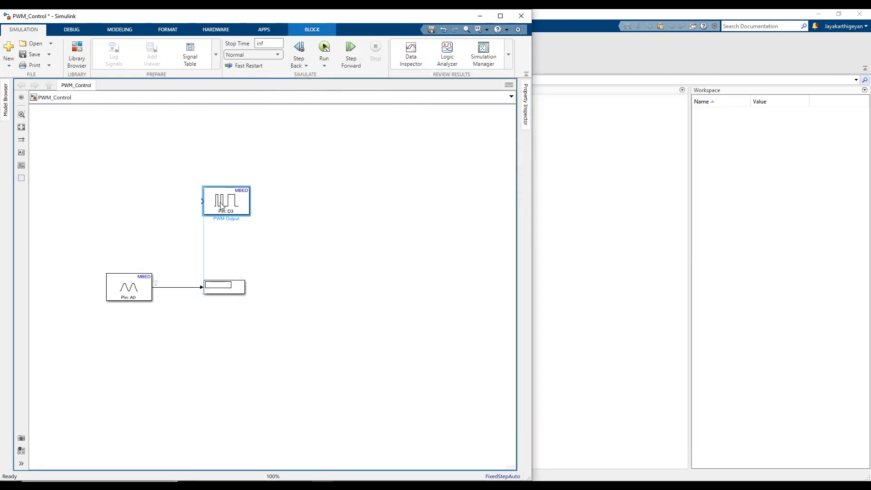
{"action": "double_click", "coordinate": [226, 201]}
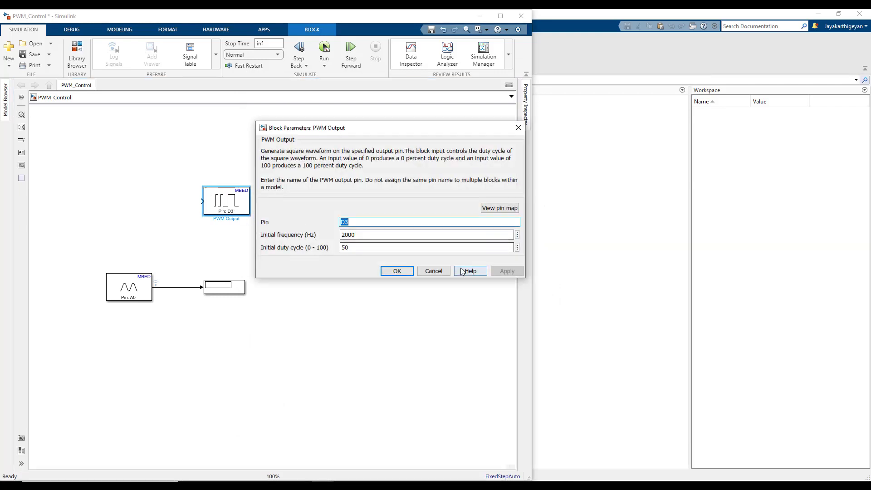
{"action": "left_click", "coordinate": [470, 271]}
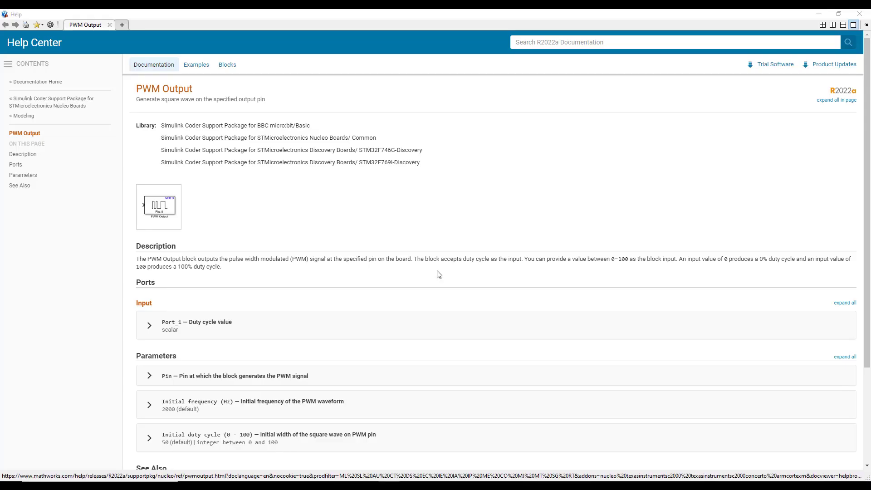
Step: Expand the duty-cycle input details and highlight its valid range sentence
{"action": "left_click", "coordinate": [149, 326]}
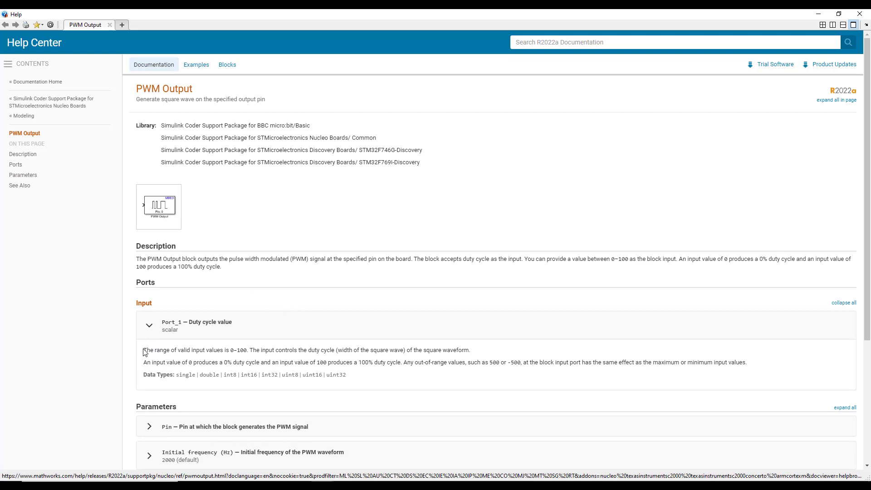
{"action": "left_click_drag", "start_coordinate": [143, 350], "coordinate": [378, 349]}
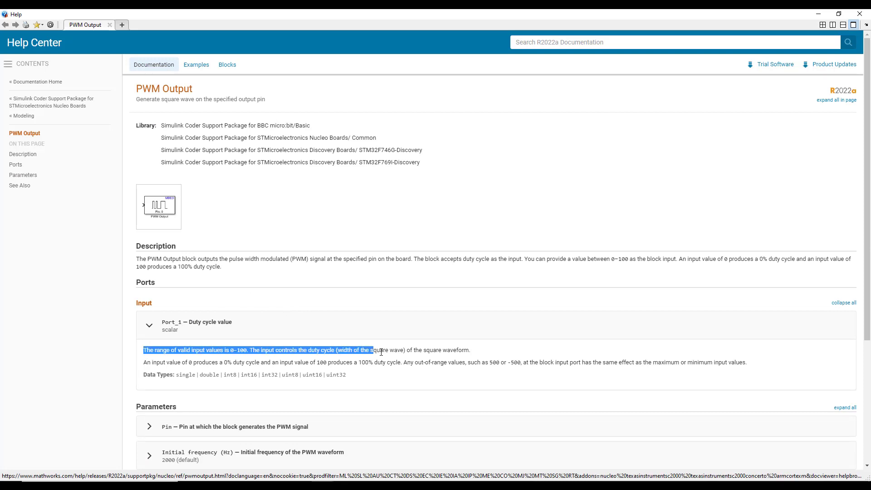
{"action": "left_click_drag", "start_coordinate": [375, 350], "coordinate": [470, 350]}
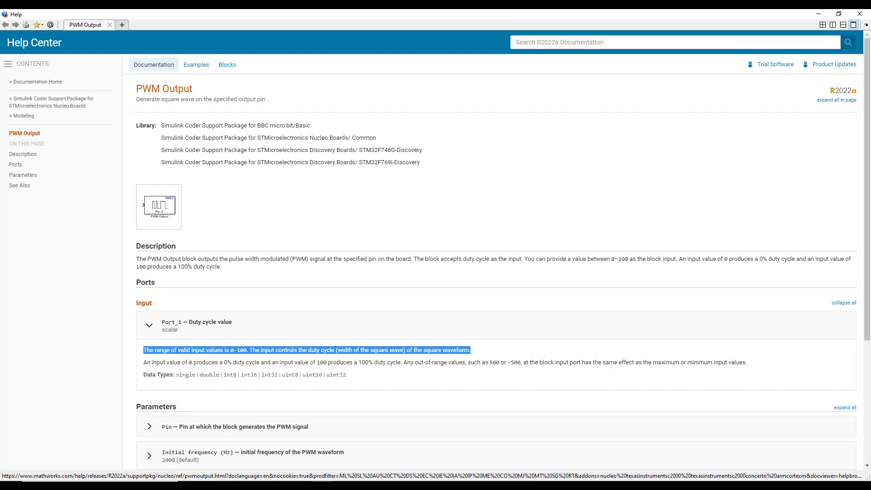
Step: Show the NUCLEO-F401RE pin map from the PWM Output block dialog
{"action": "scroll", "scroll_direction": "down", "scroll_amount": 3}
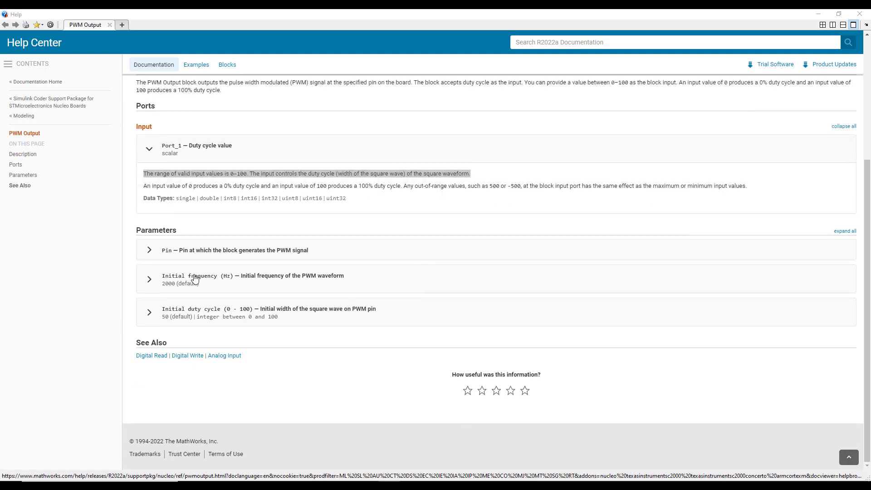
{"action": "left_click", "coordinate": [149, 250]}
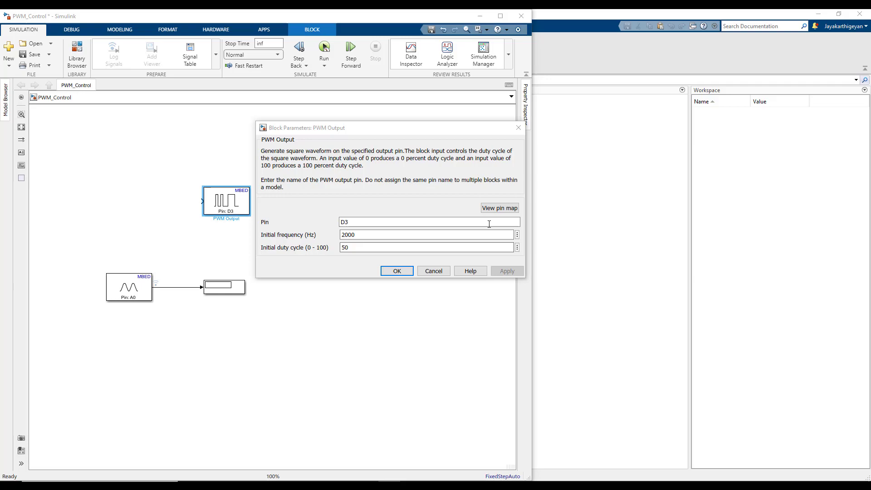
{"action": "left_click", "coordinate": [499, 208]}
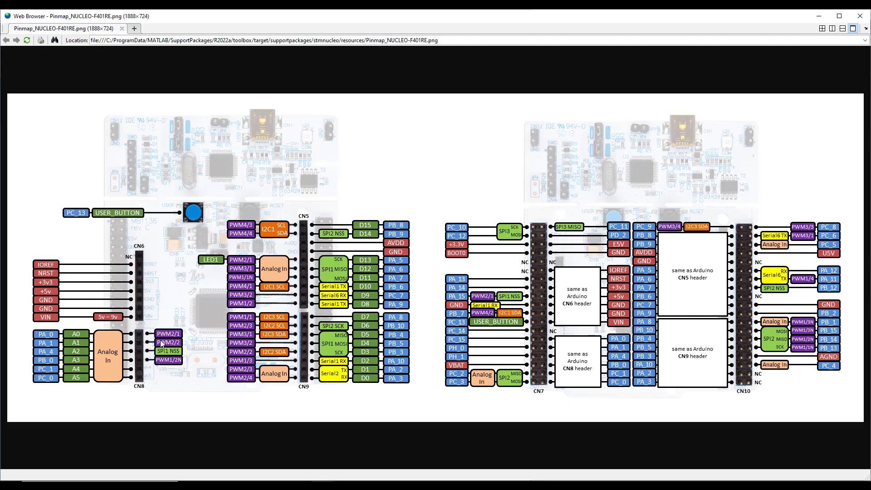
{"action": "mouse_move", "coordinate": [270, 251]}
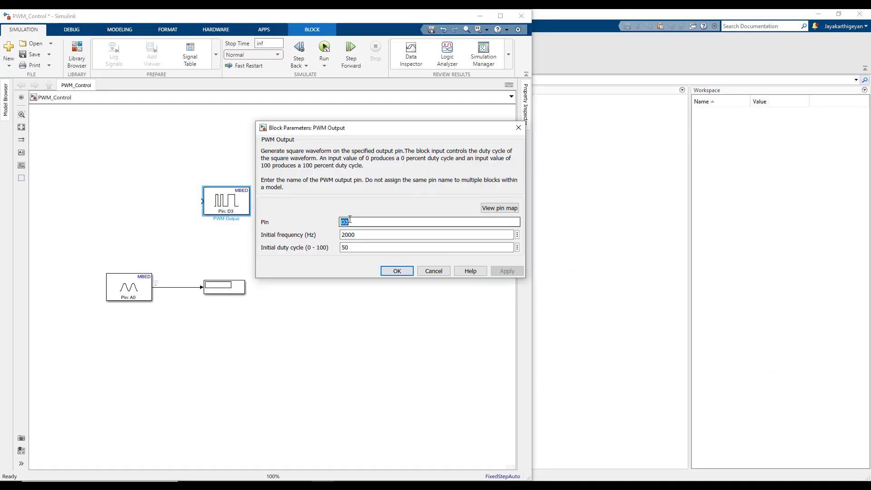
Step: Set the PWM Output block's pin to LED1 and confirm it
{"action": "type", "text": "LED1"}
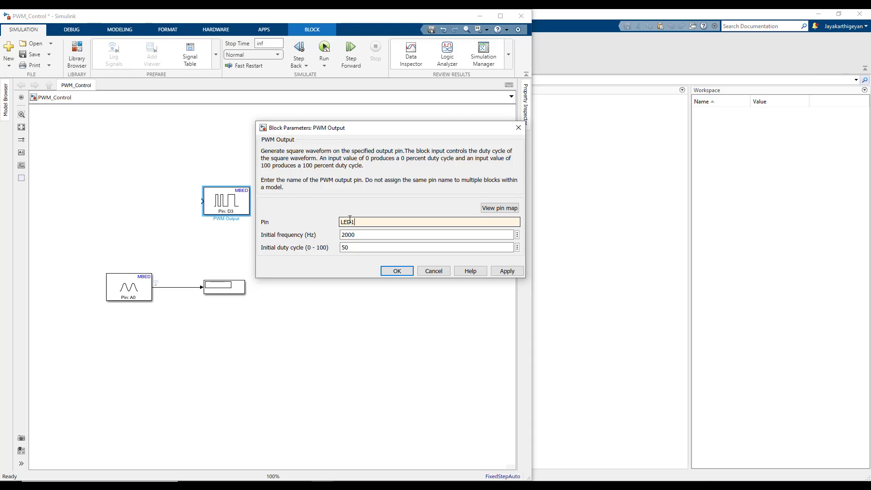
{"action": "left_click", "coordinate": [507, 271]}
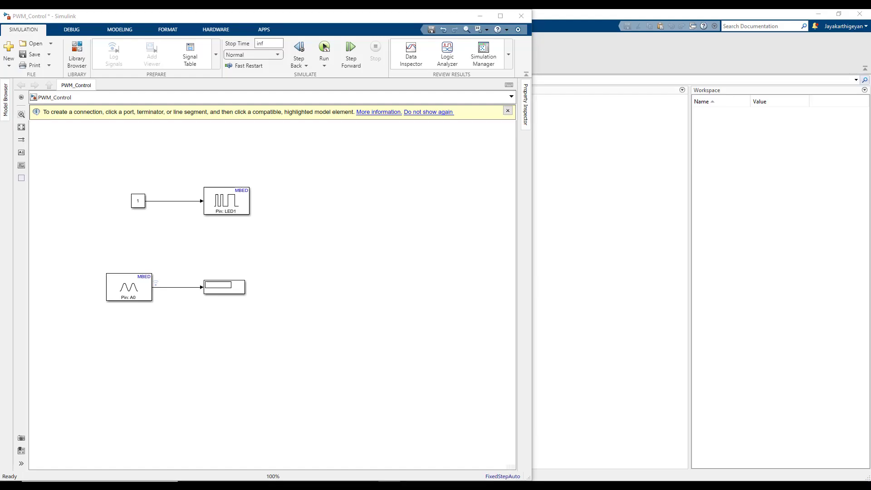
{"action": "right_click", "coordinate": [177, 201]}
{"action": "type", "text": "50"}
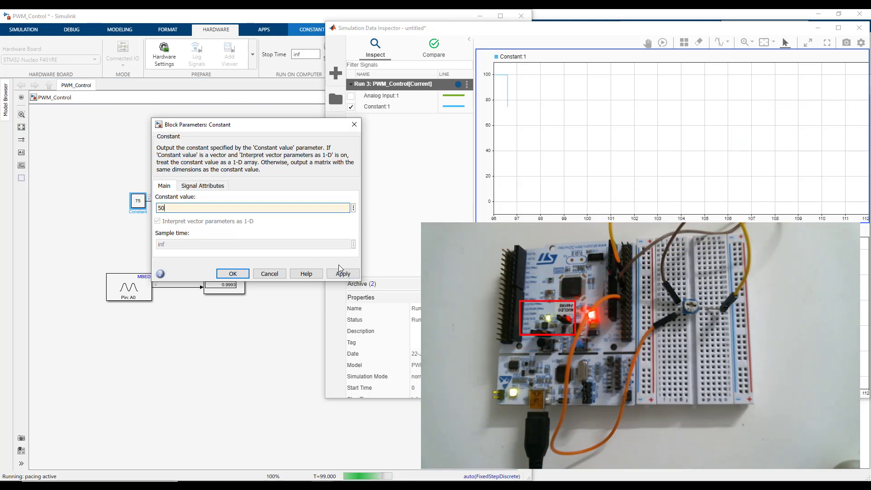
Step: Change the Constant duty cycle to 25 and apply it during the run
{"action": "type", "text": "25"}
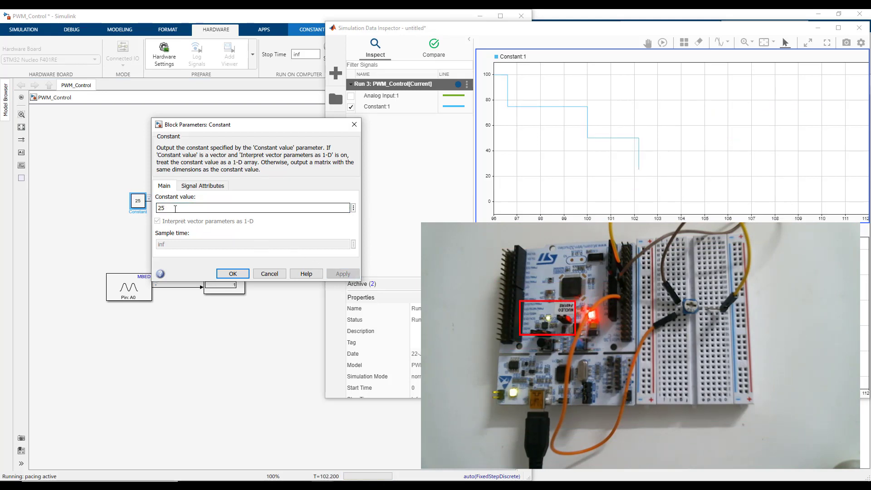
{"action": "left_click", "coordinate": [343, 274]}
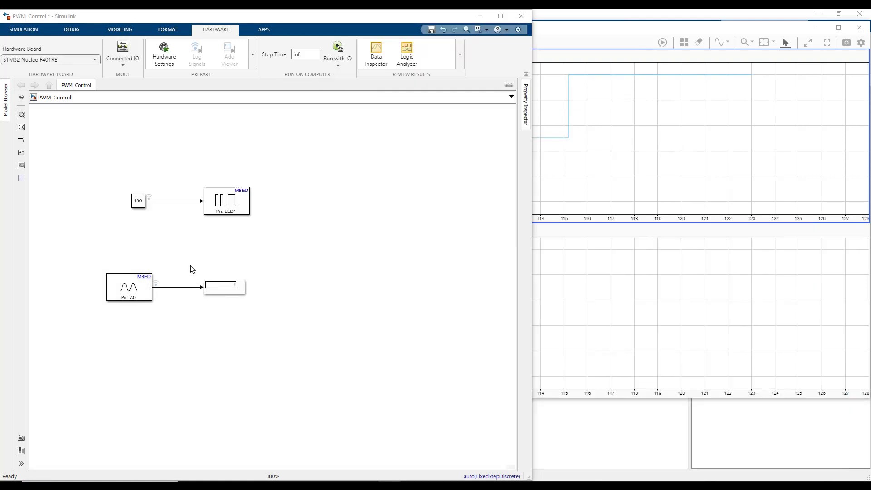
Step: Bring up the Analog Input block's Help documentation
{"action": "left_click", "coordinate": [138, 201]}
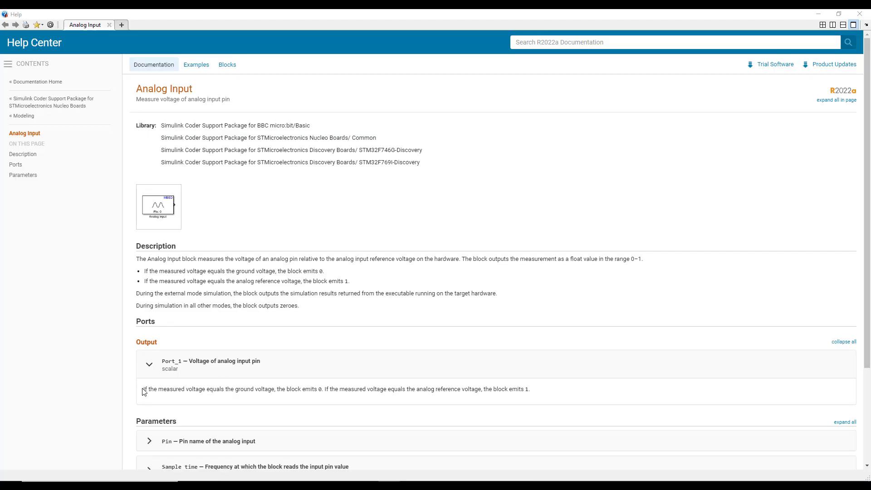
Step: Highlight the Analog Input voltage output and duty-cycle range text, then open the MATLAB Function code
{"action": "left_click_drag", "start_coordinate": [143, 388], "coordinate": [292, 389]}
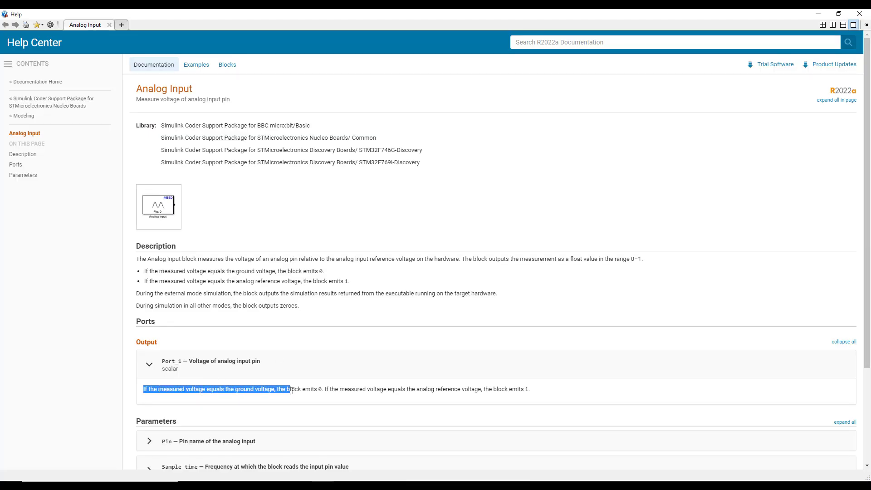
{"action": "left_click_drag", "start_coordinate": [292, 389], "coordinate": [525, 389]}
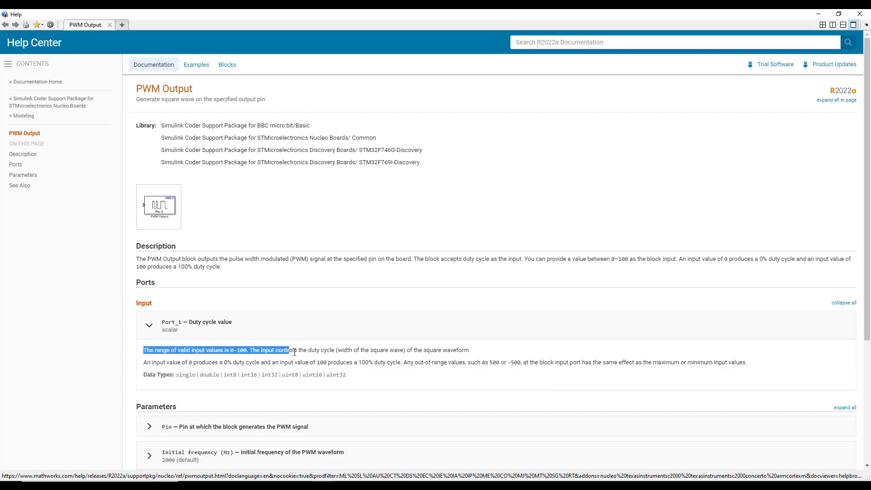
{"action": "left_click_drag", "start_coordinate": [289, 350], "coordinate": [470, 350]}
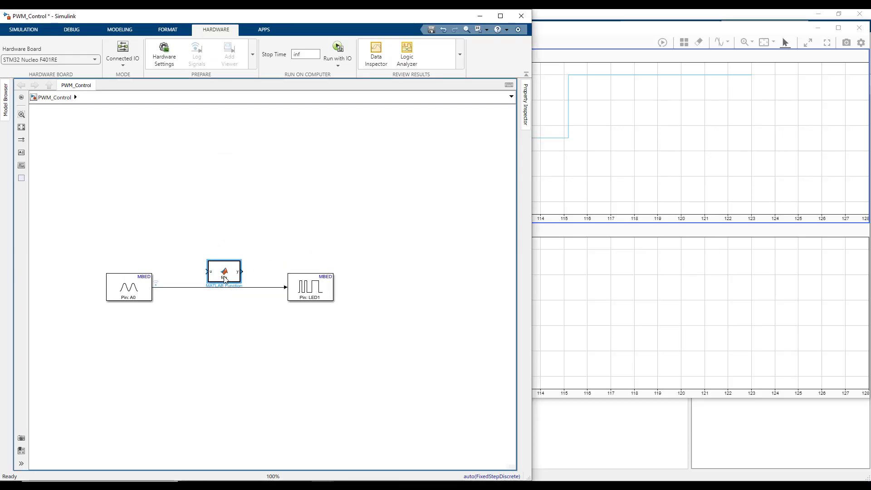
{"action": "double_click", "coordinate": [224, 283]}
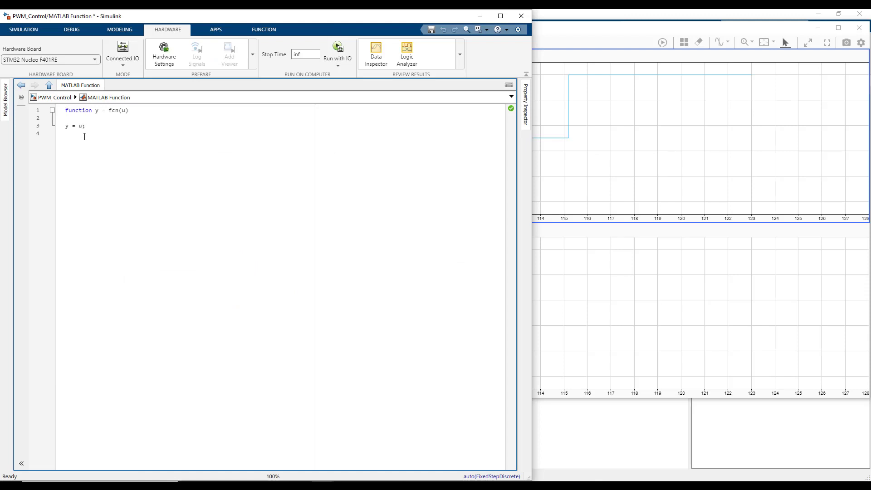